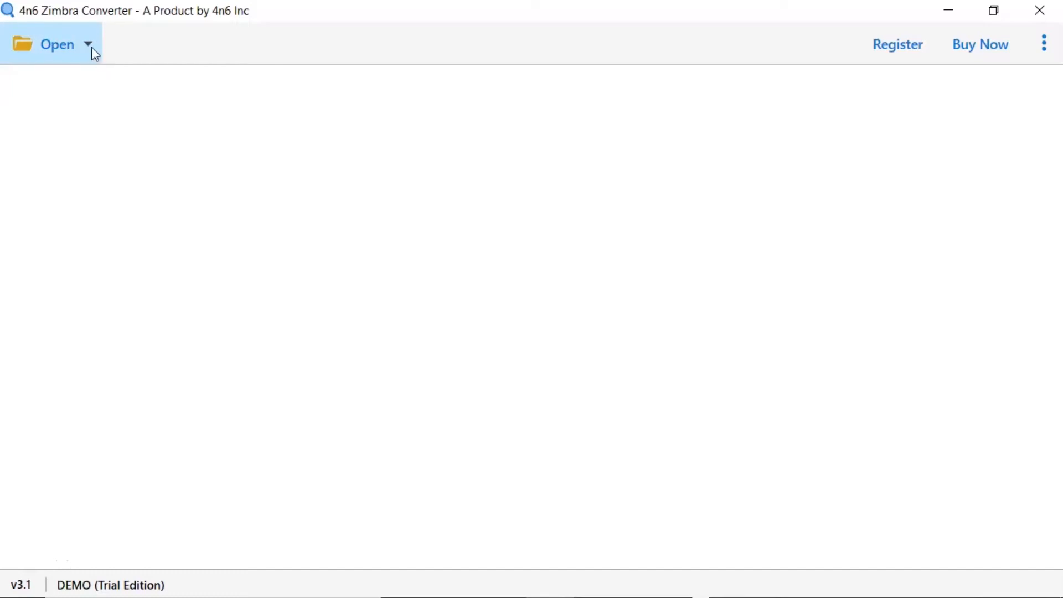
Bring up the Choose Folders picker and select the Zimbra.tgz file folder.
click(86, 43)
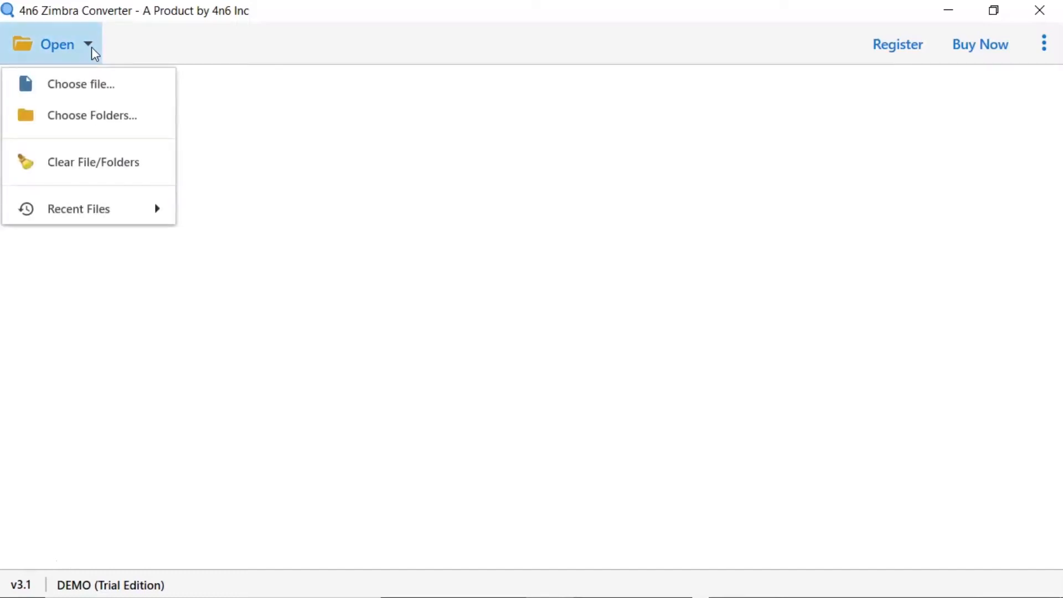
mouse_move(103, 95)
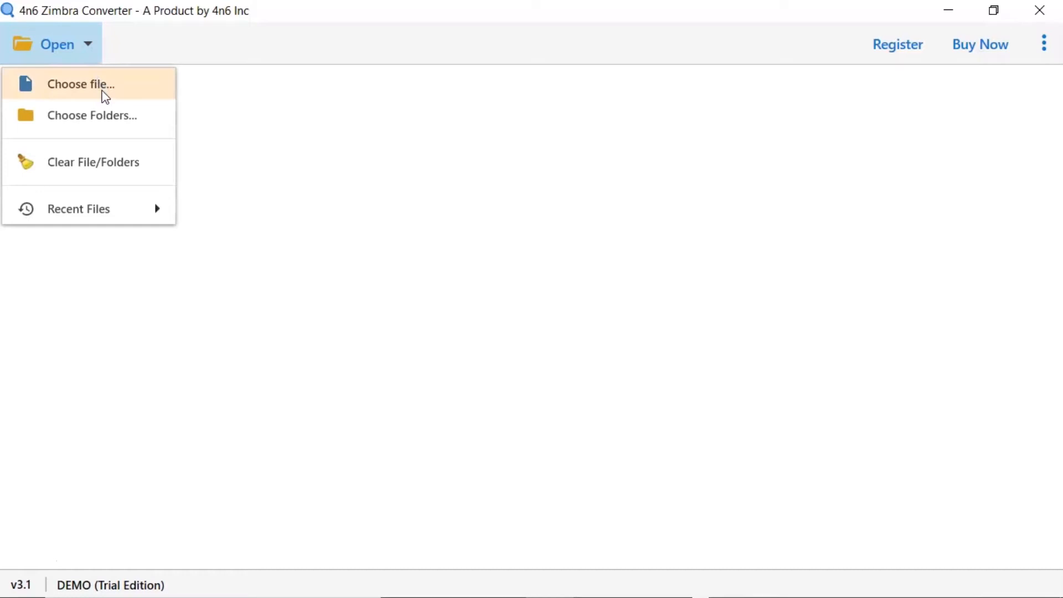
mouse_move(99, 122)
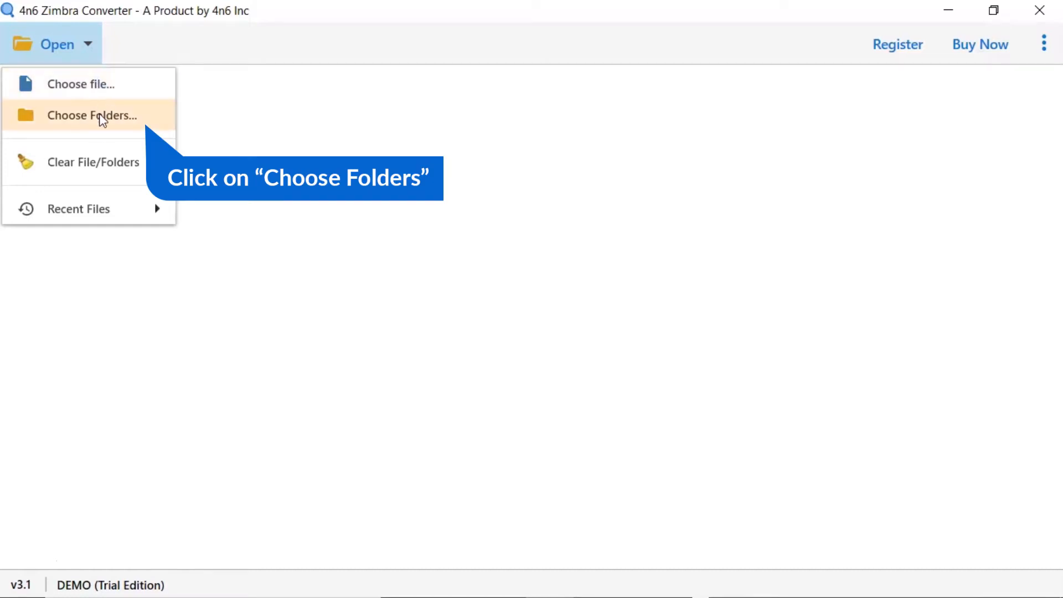
click(96, 115)
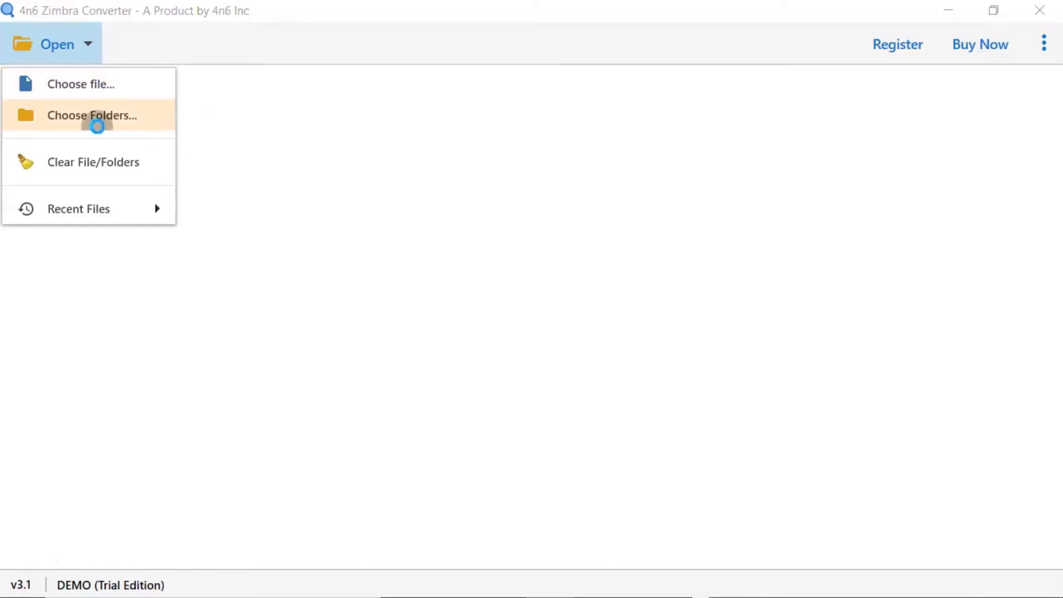
click(94, 115)
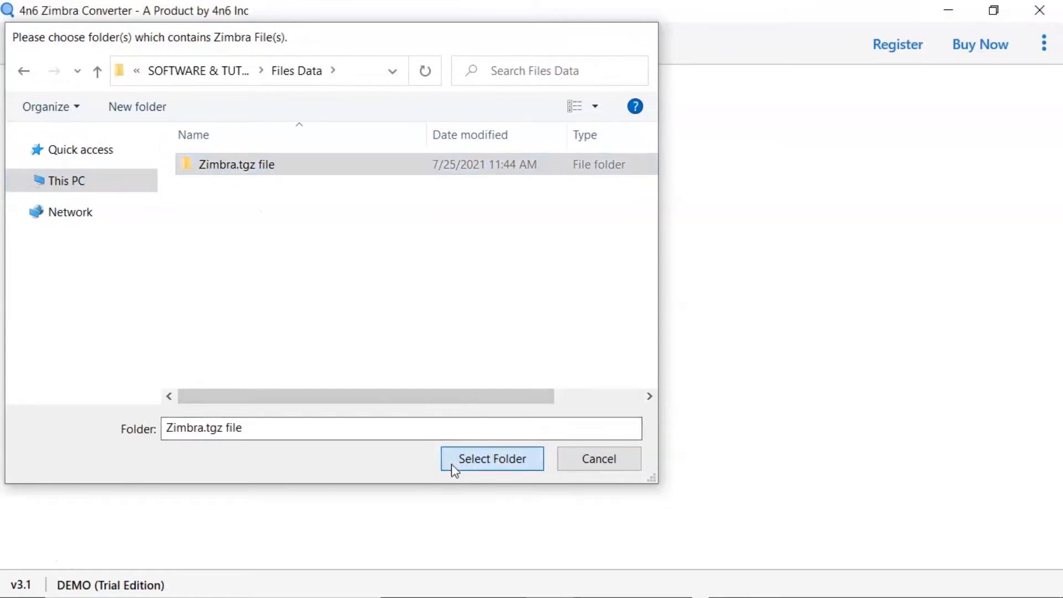
Load the Alex, David and Finch mailboxes, then preview Alex's SEMrush Academy and Quora emails.
click(492, 458)
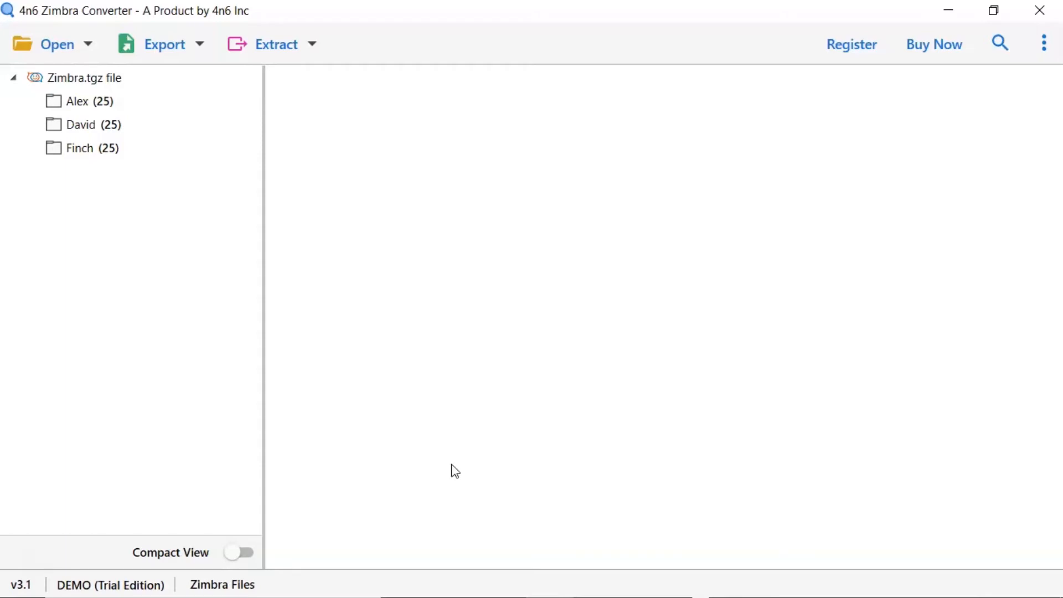
mouse_move(166, 176)
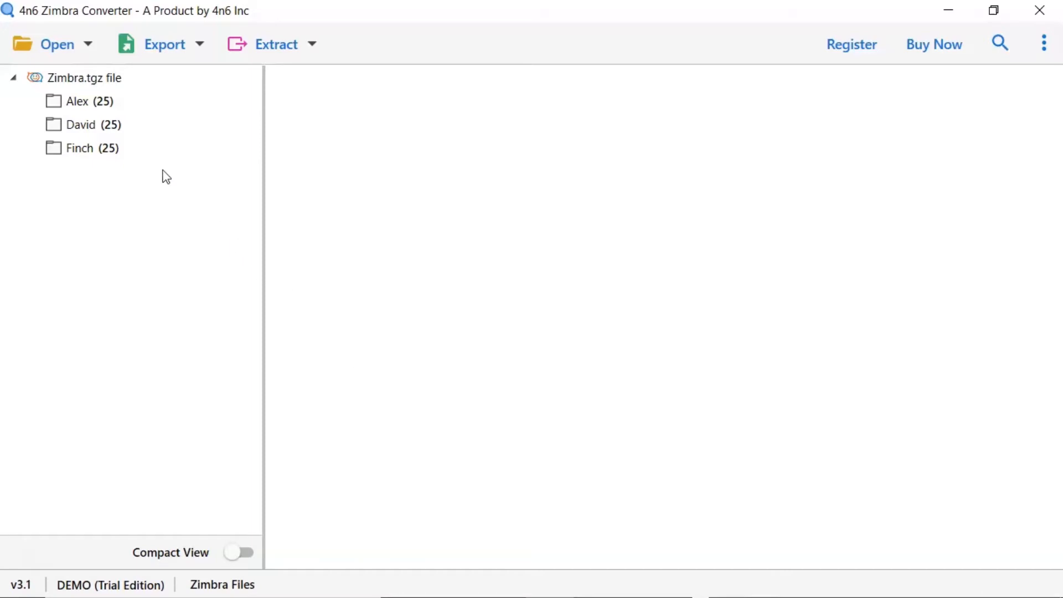
click(78, 102)
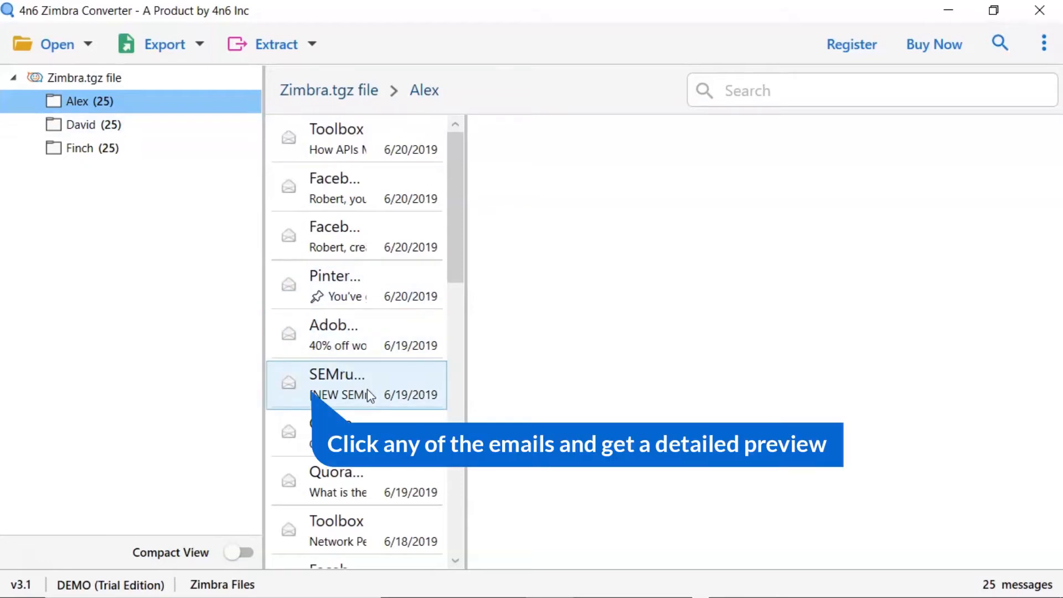
click(356, 384)
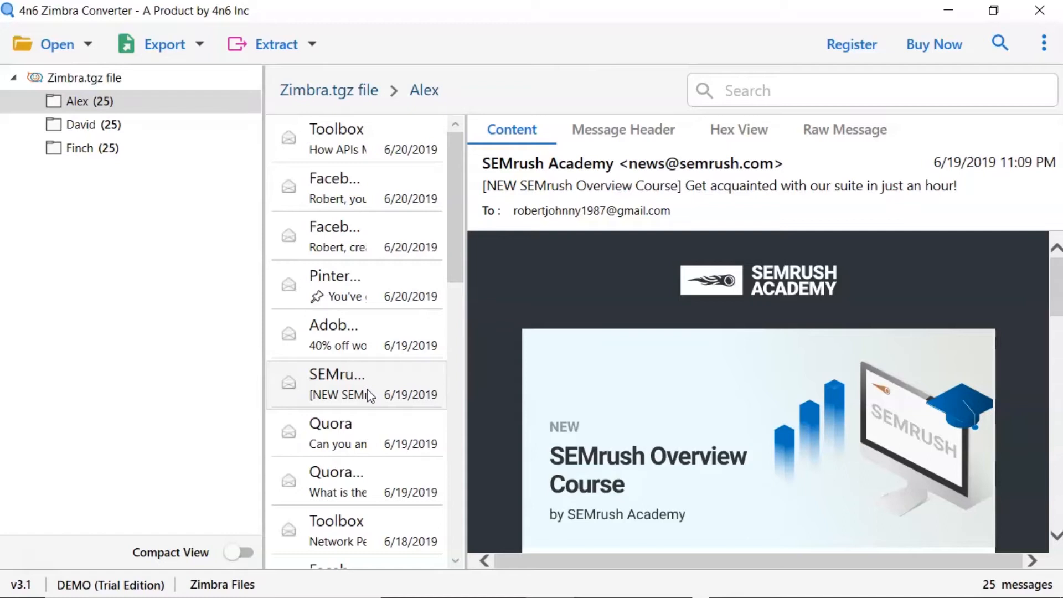
click(337, 434)
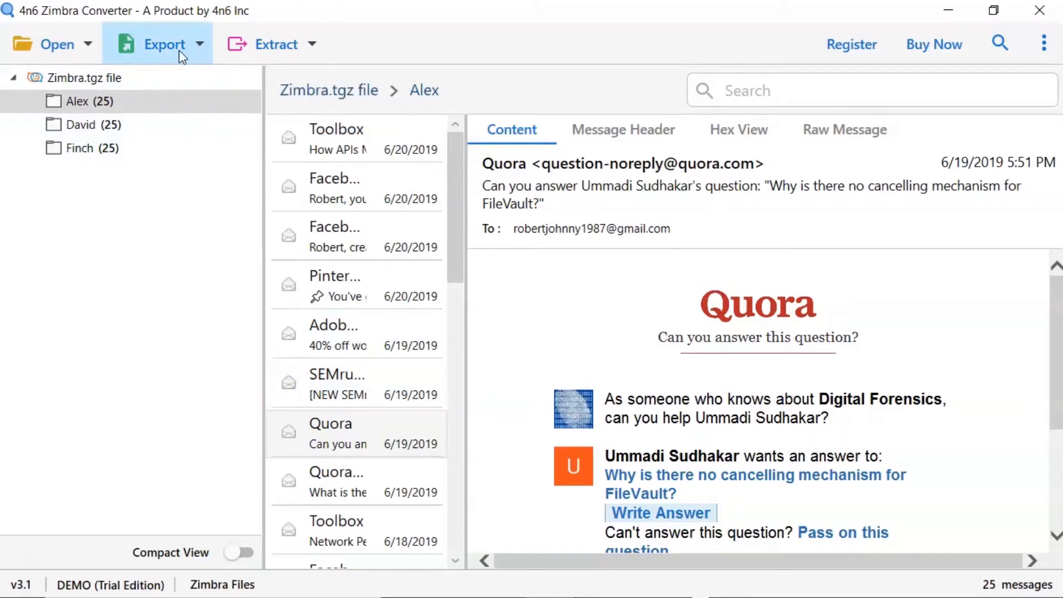
Pick CSV under Document Files as the export format.
click(163, 44)
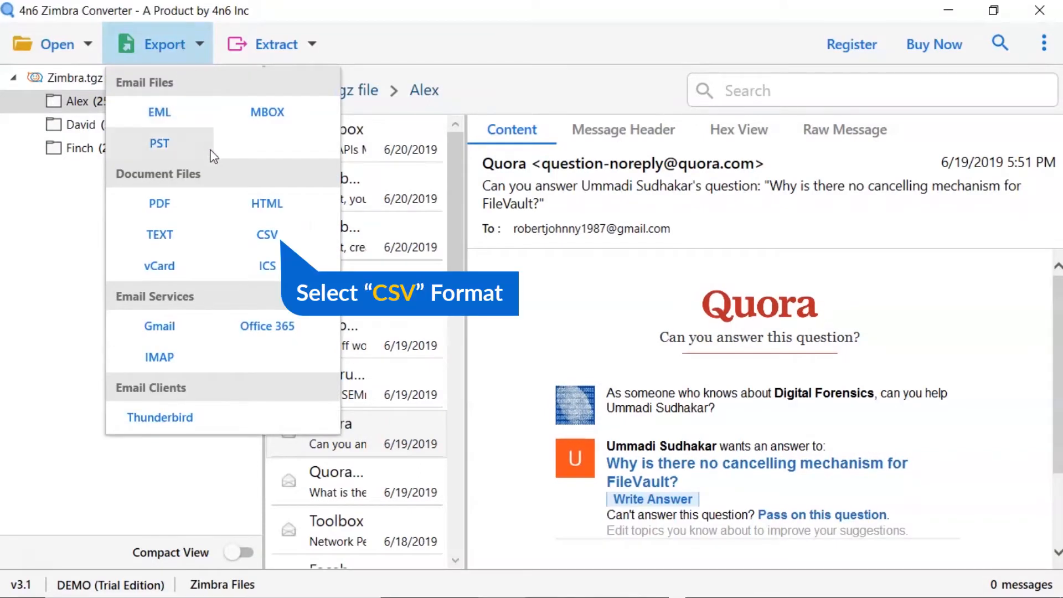
mouse_move(267, 242)
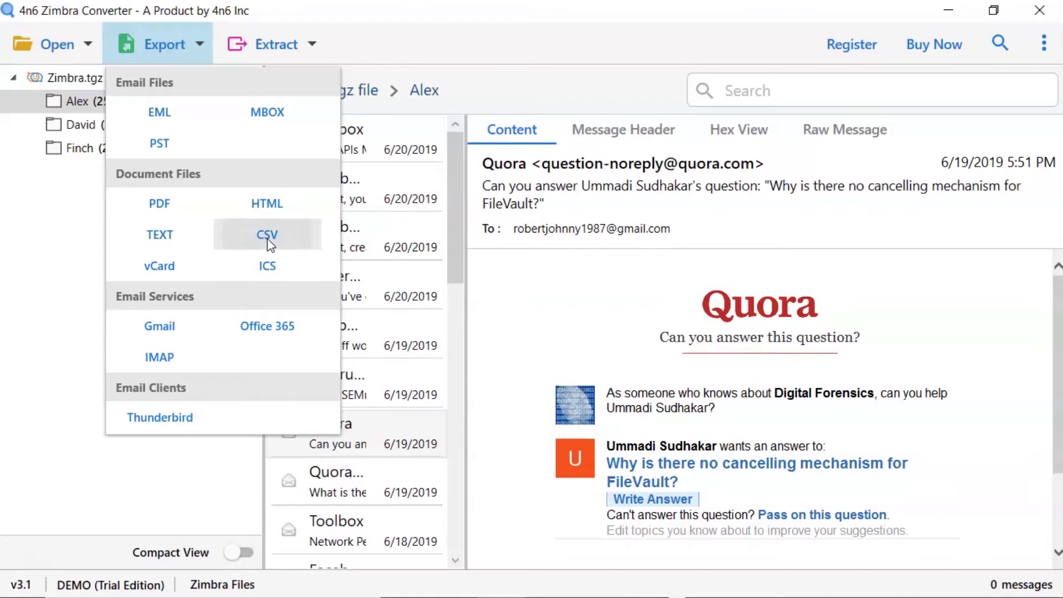
click(266, 235)
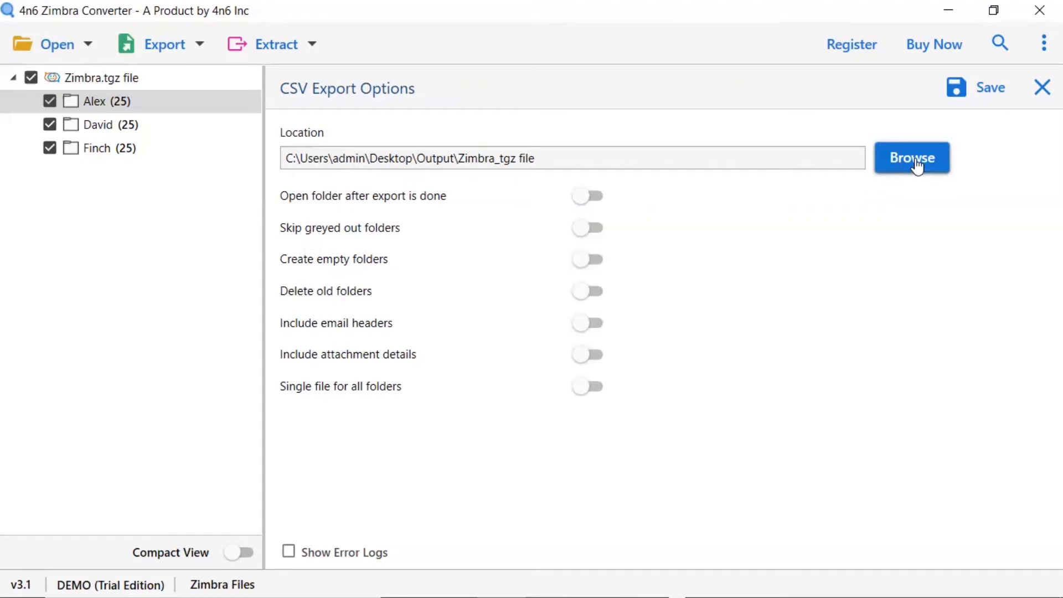
Set the CSV destination to the Zimbra_tgz file folder inside Desktop Output.
click(911, 158)
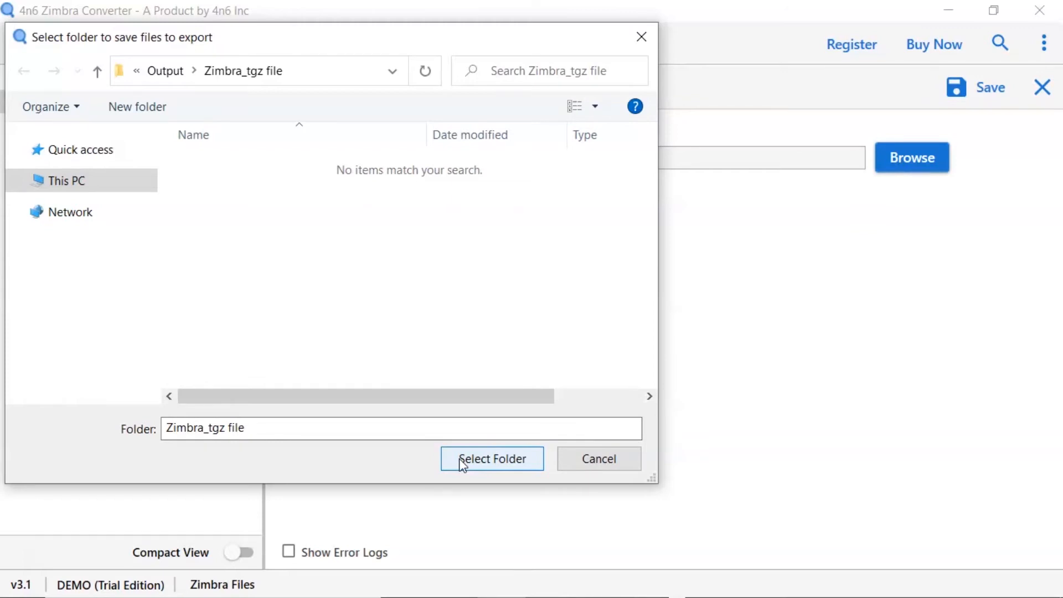
click(492, 458)
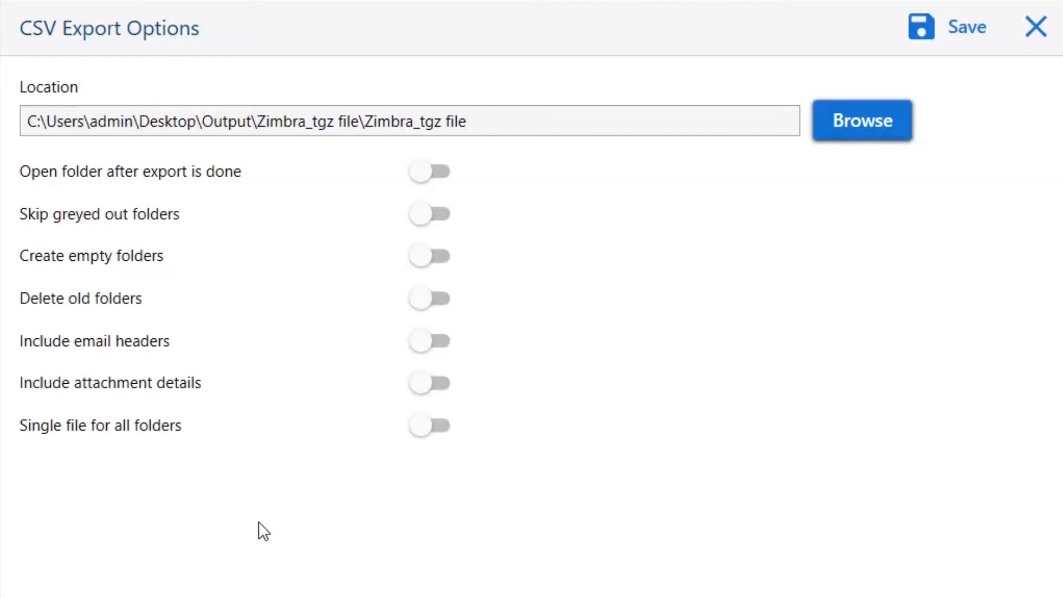
mouse_move(401, 204)
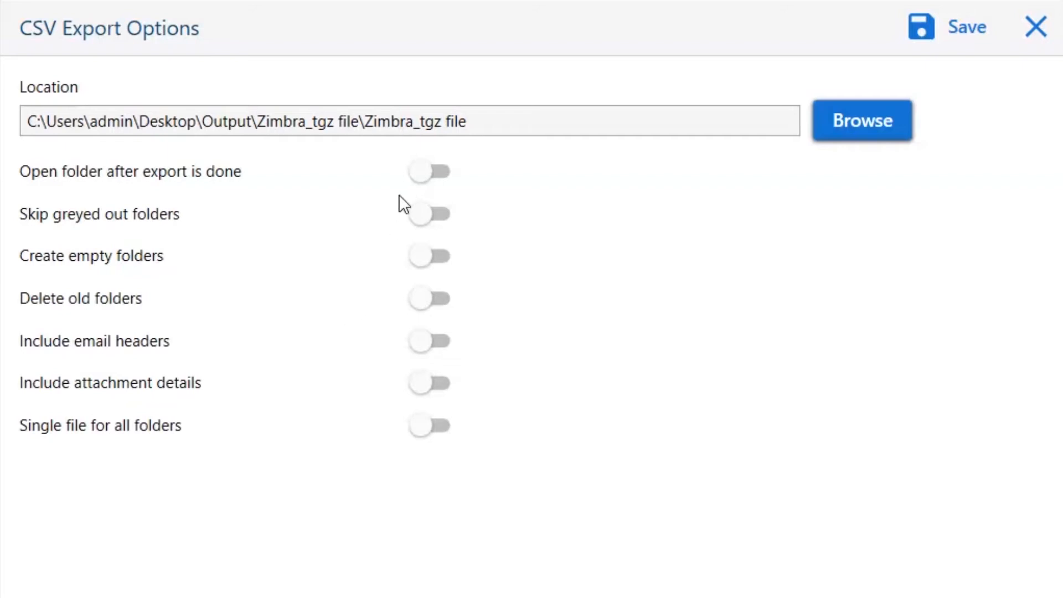
mouse_move(423, 169)
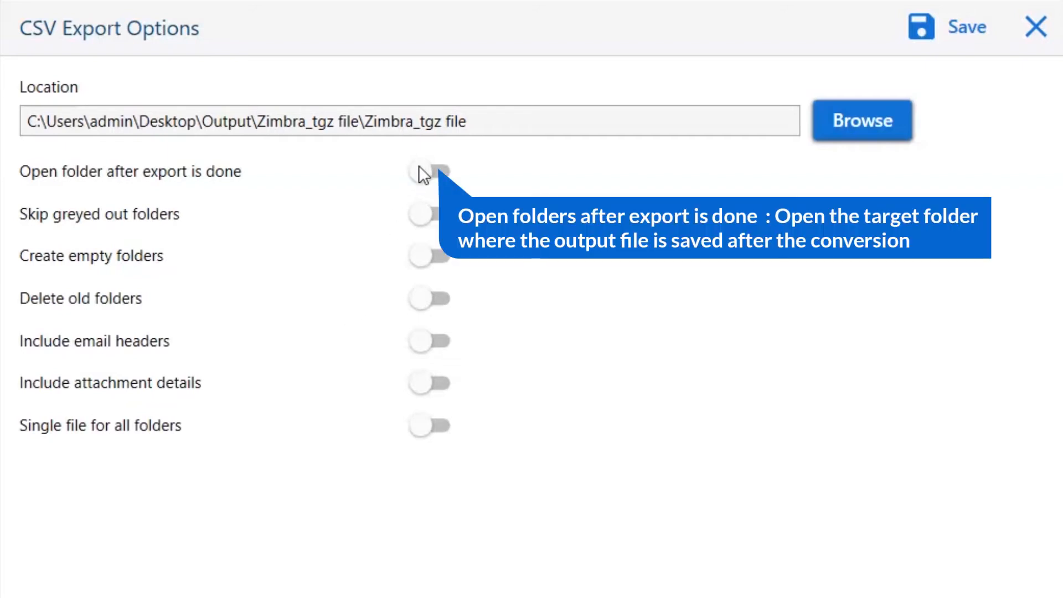
Toggle open-output-folder, skip-greyed-folders and create-empty-folders options on, then leave them off.
click(429, 172)
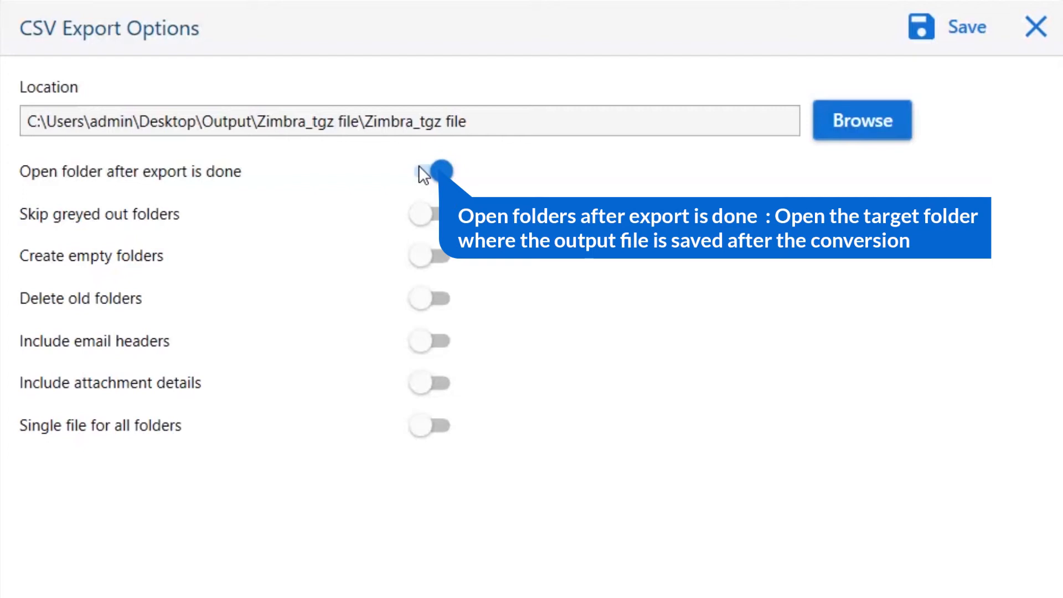
click(429, 172)
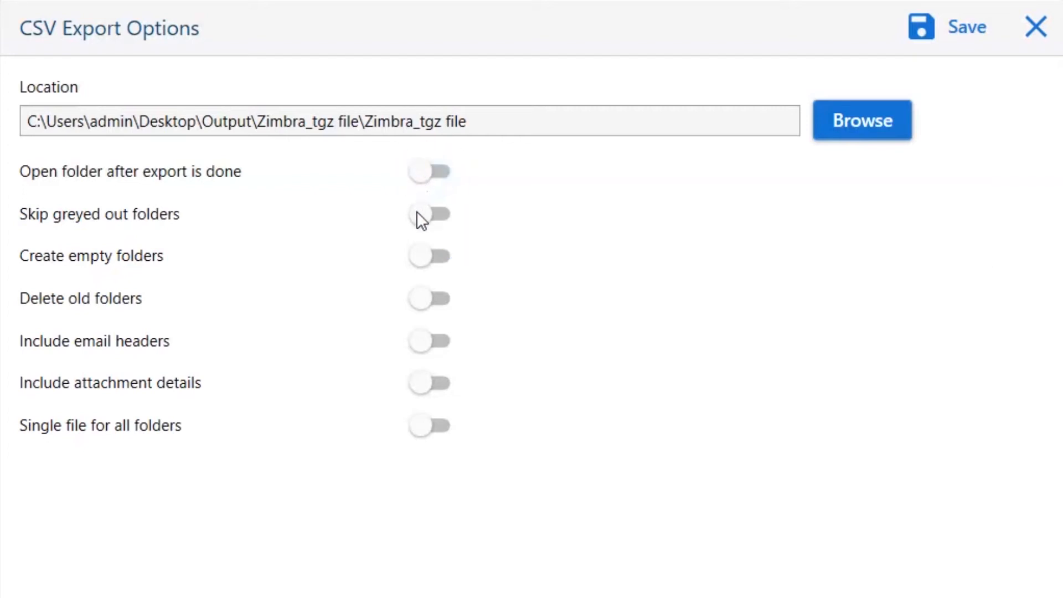
mouse_move(419, 220)
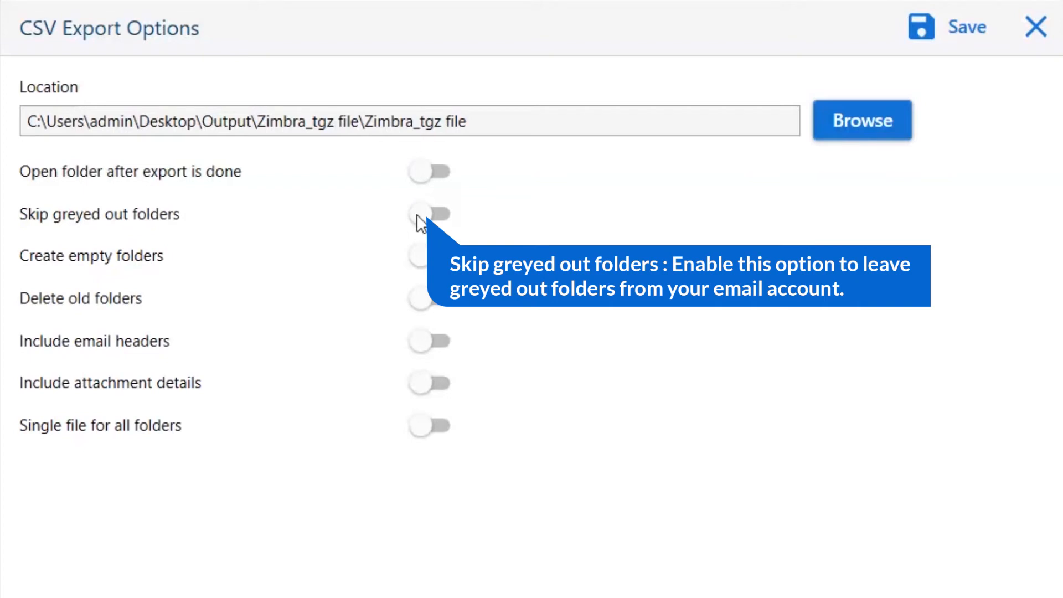
click(429, 215)
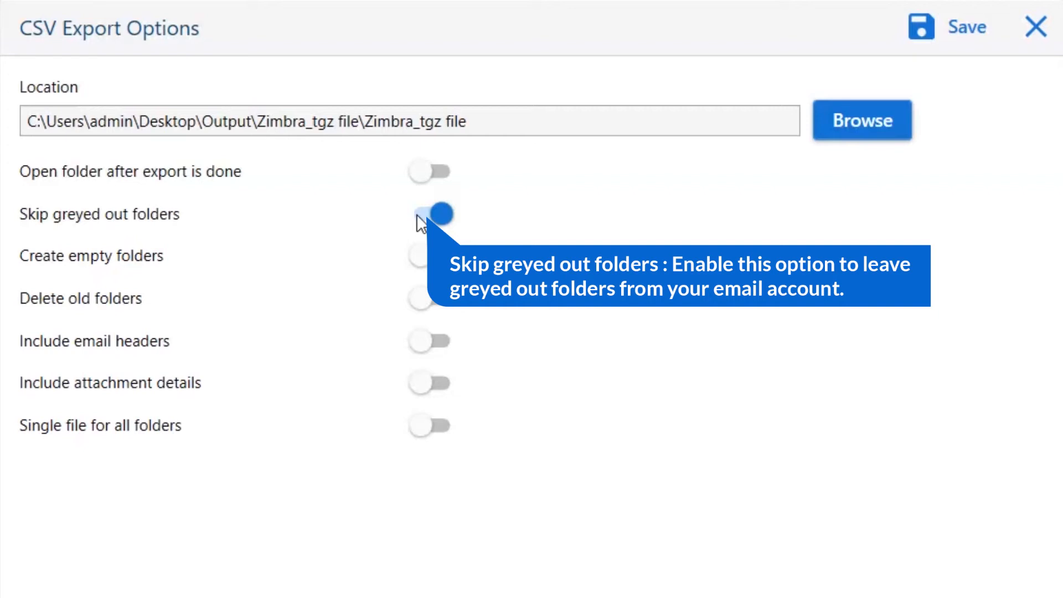
click(429, 214)
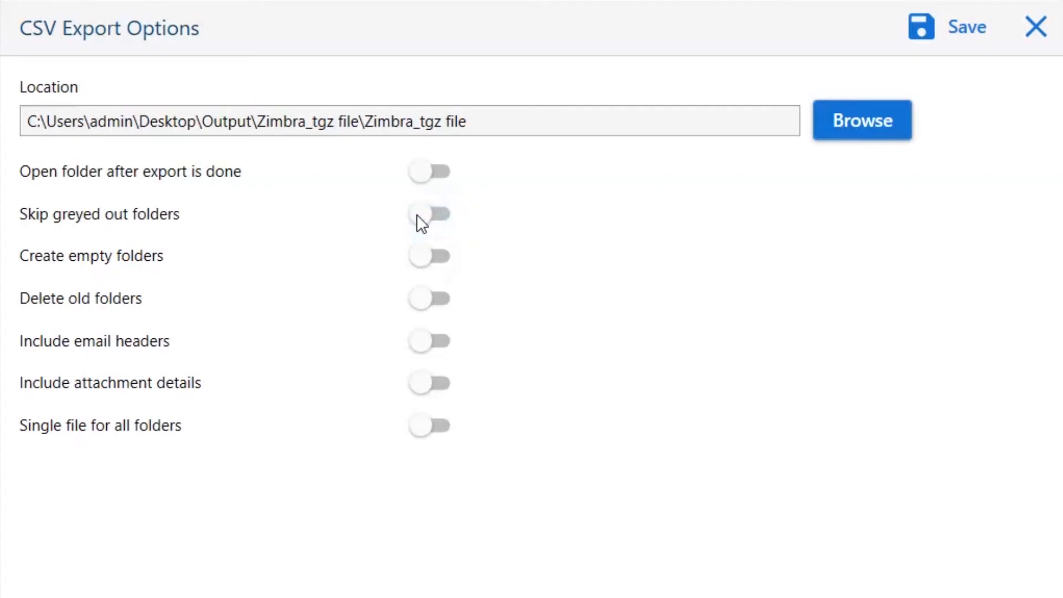
mouse_move(422, 264)
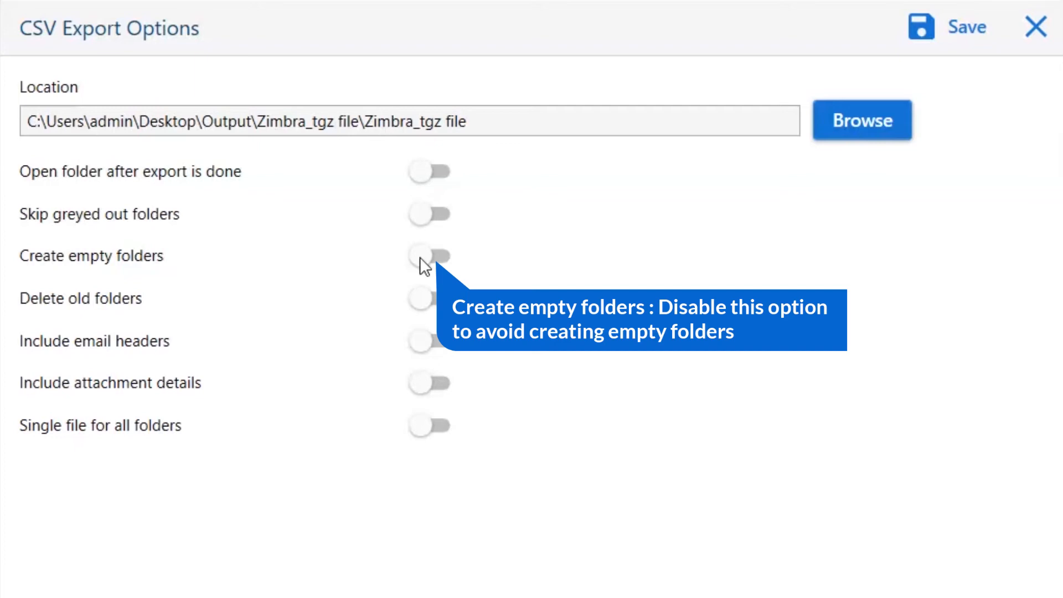
click(429, 264)
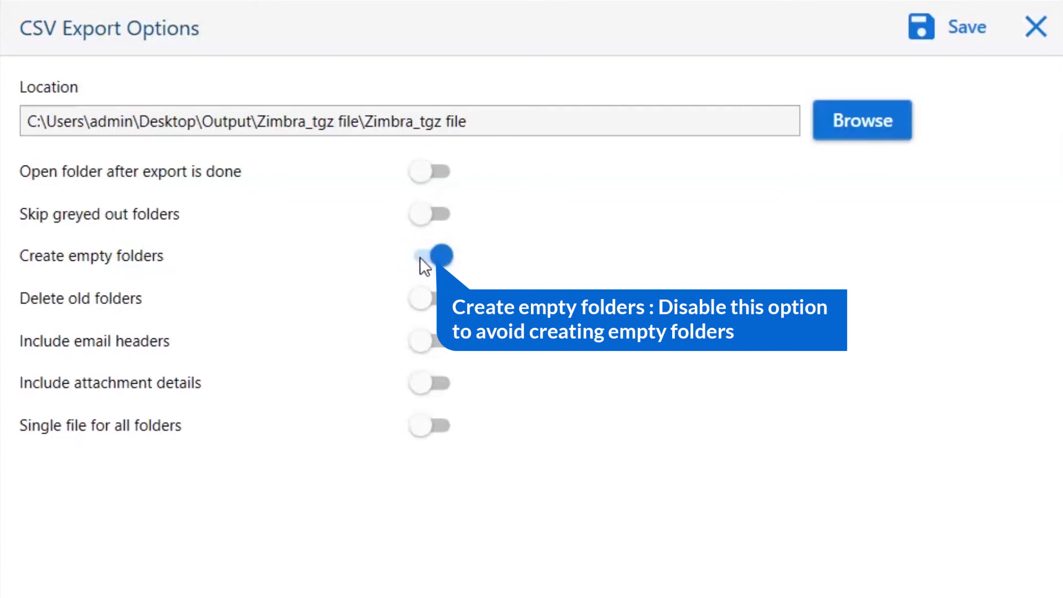
click(428, 260)
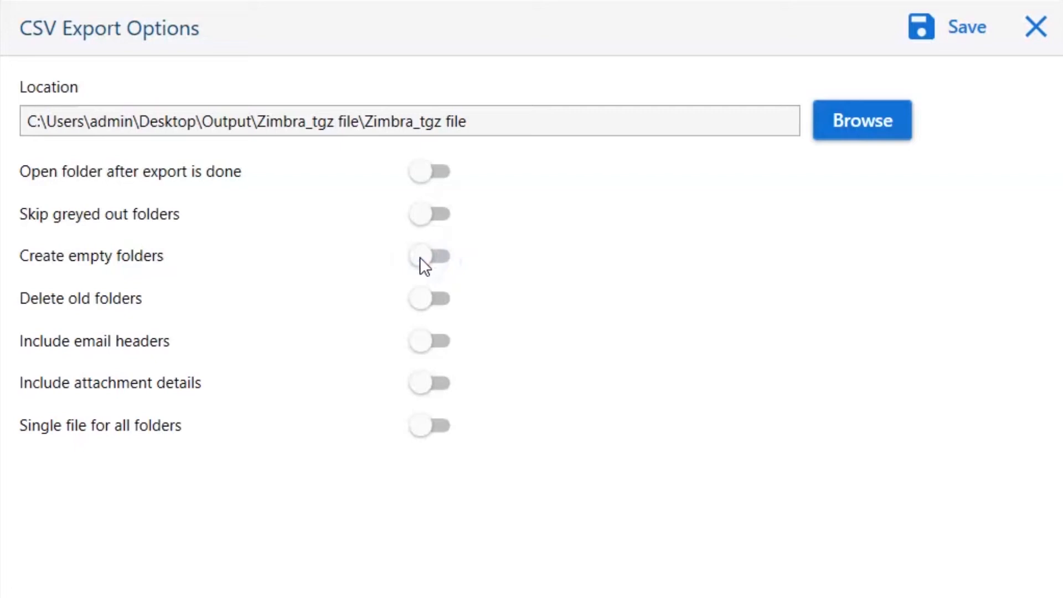
mouse_move(422, 311)
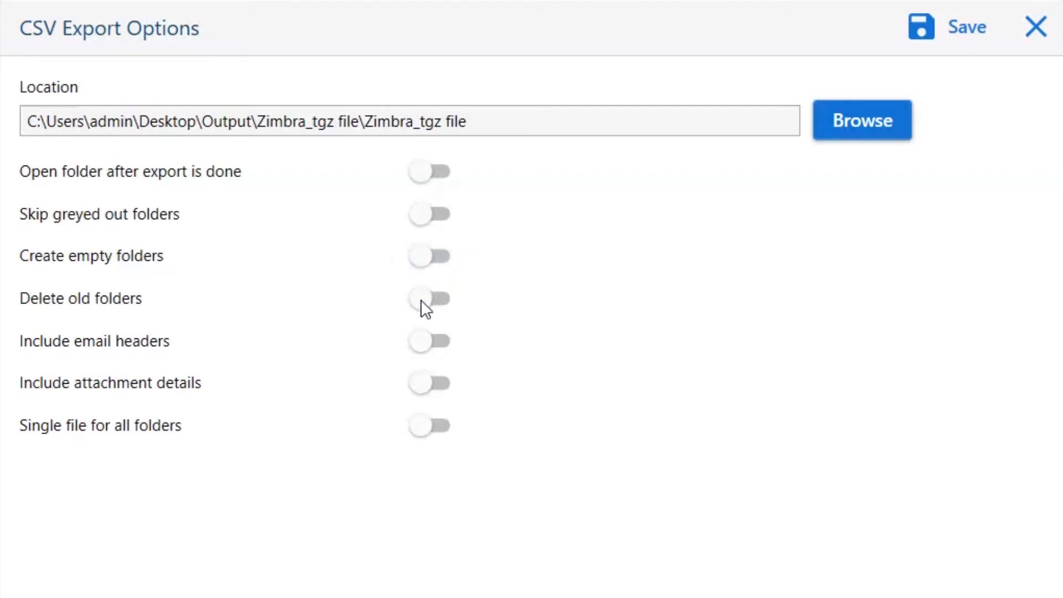
mouse_move(422, 309)
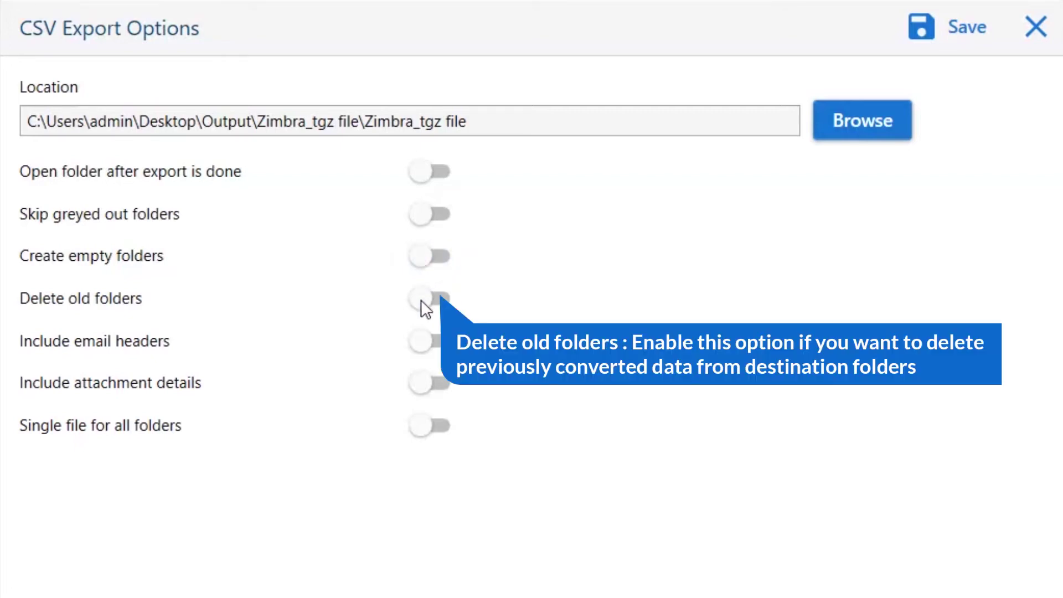
click(429, 306)
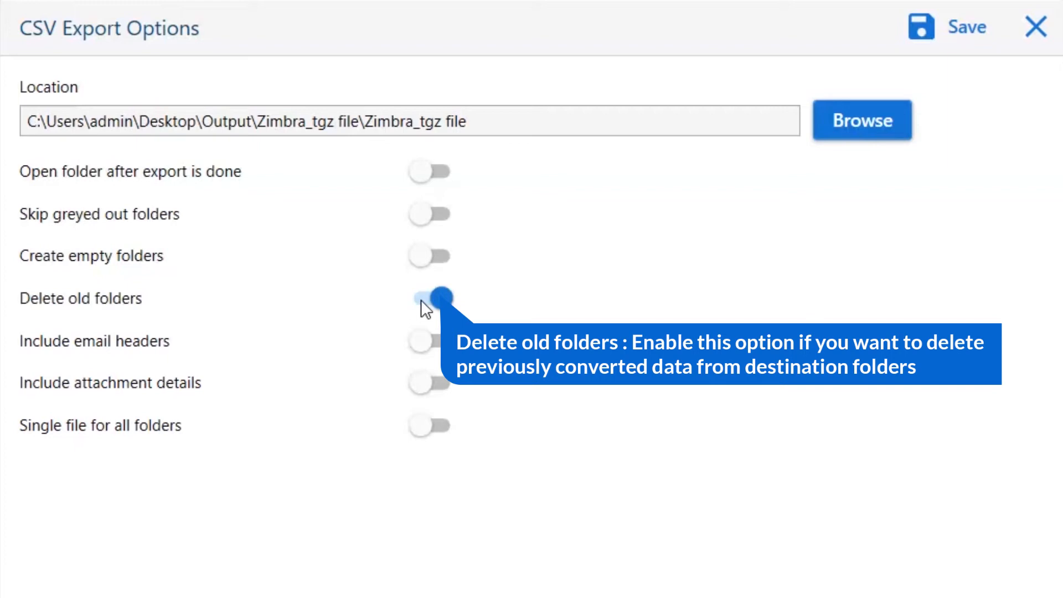
click(429, 298)
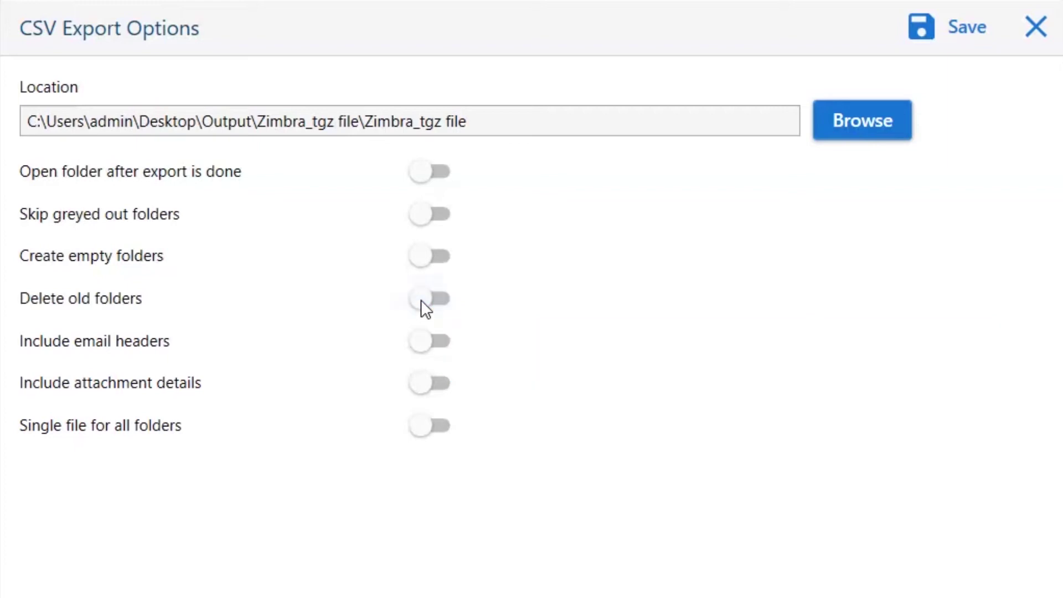
mouse_move(422, 361)
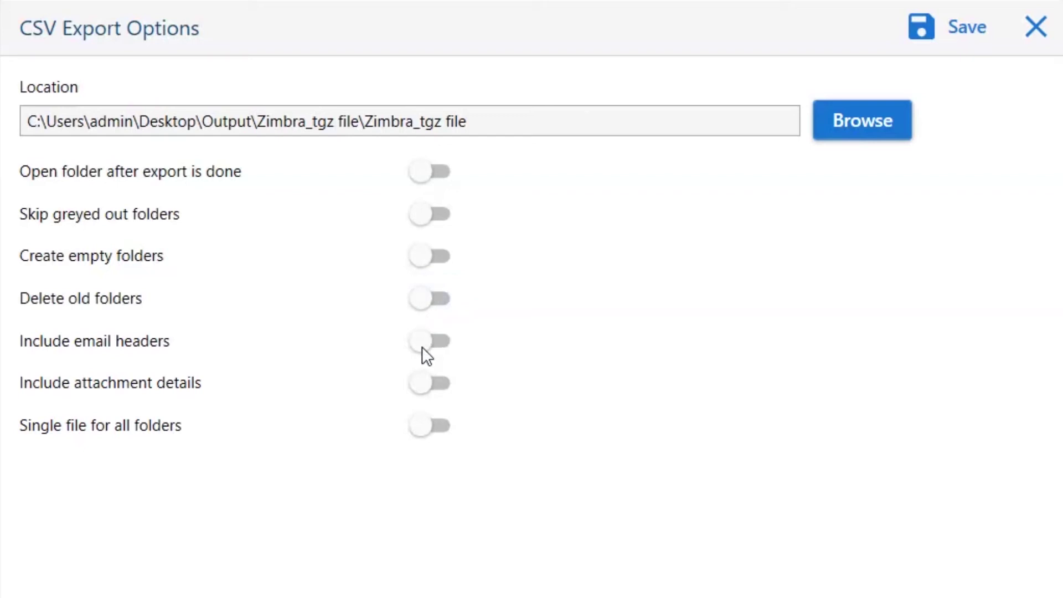
mouse_move(428, 356)
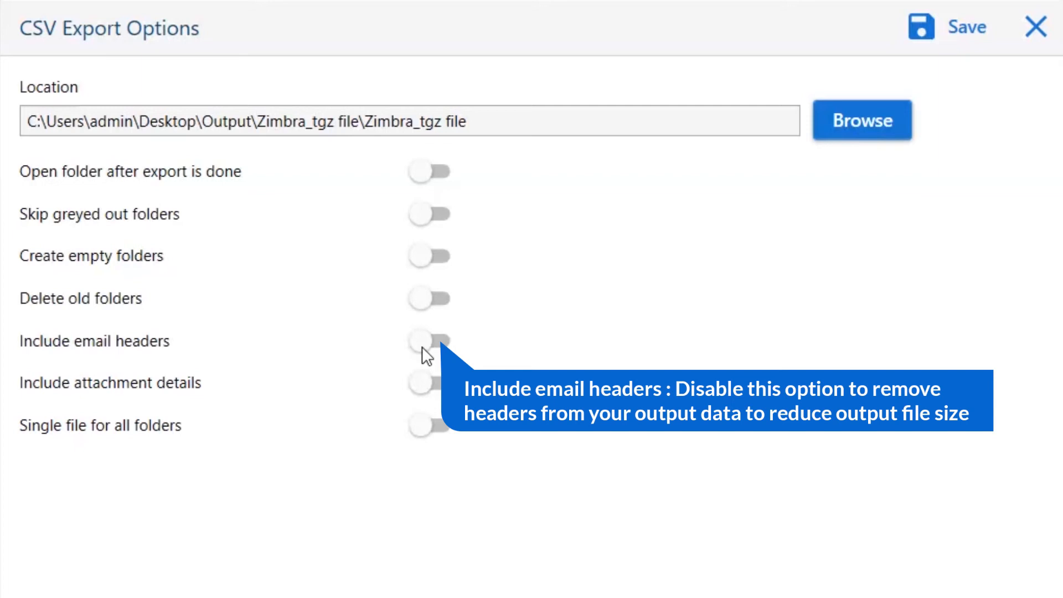
click(439, 338)
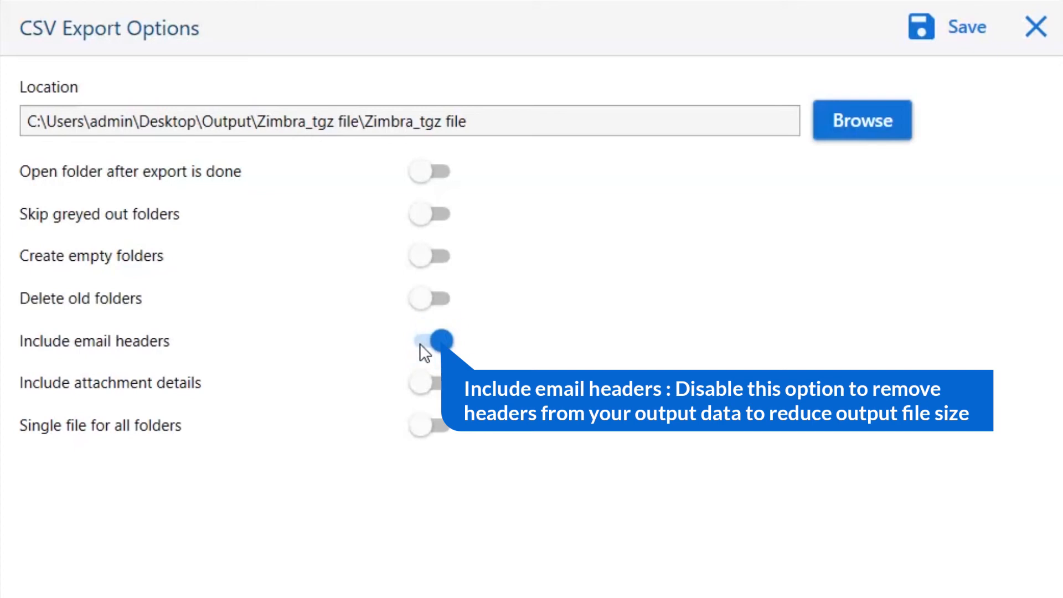
click(429, 340)
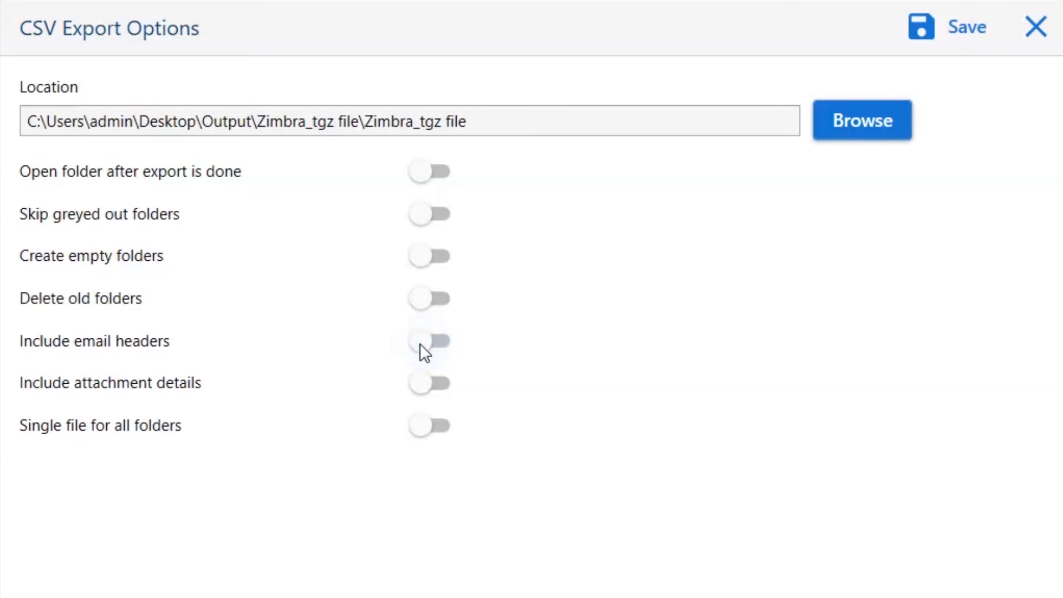
mouse_move(431, 392)
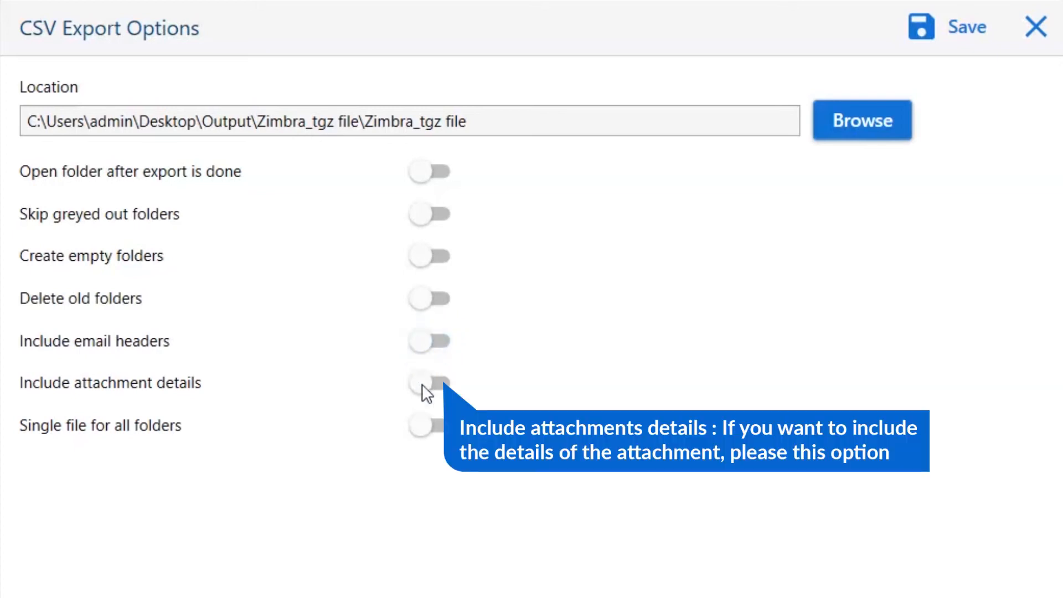
click(429, 380)
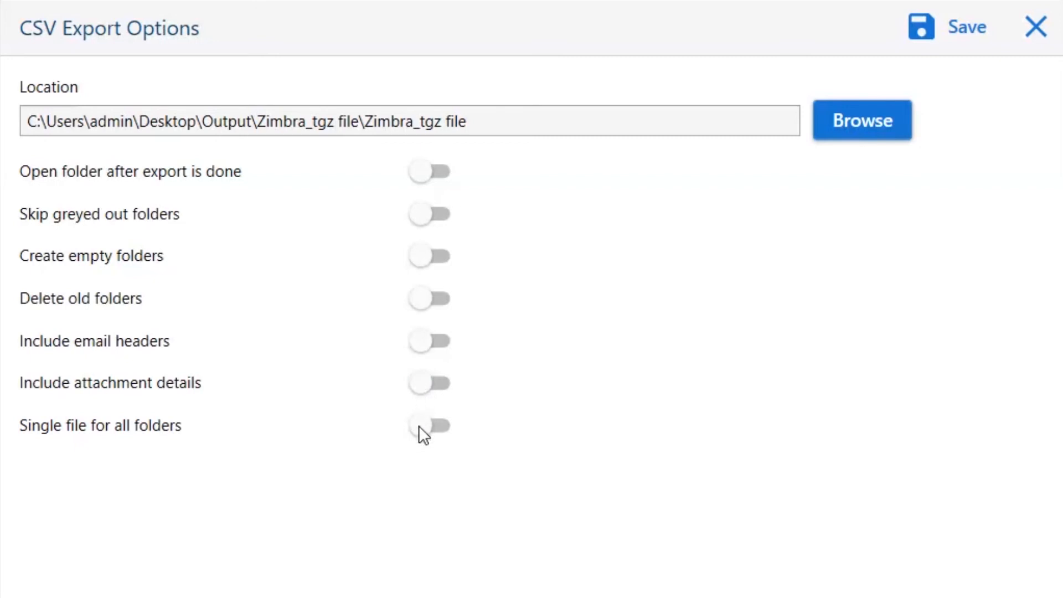
click(429, 426)
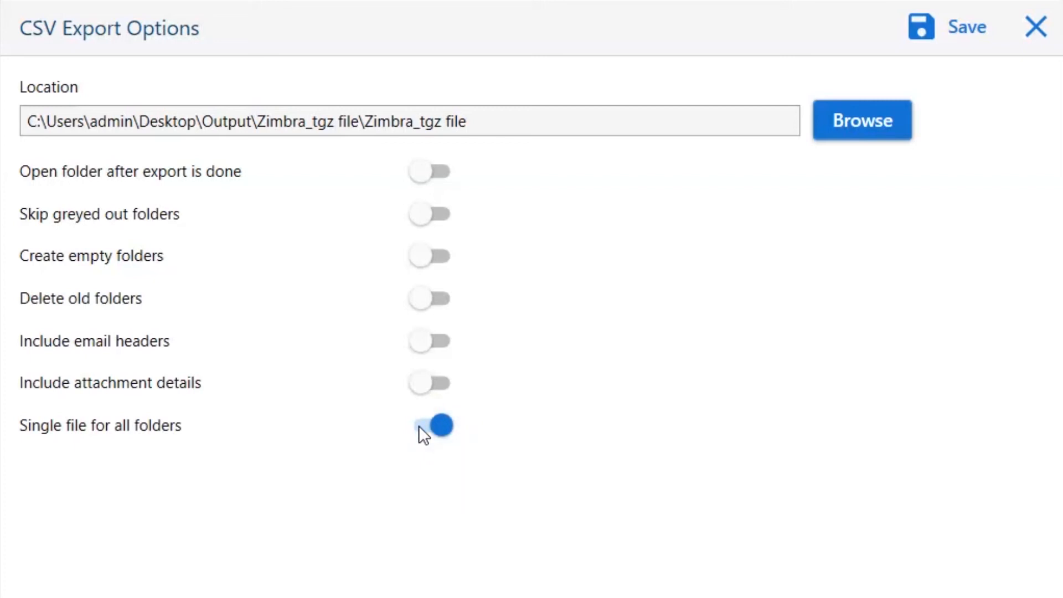
click(429, 426)
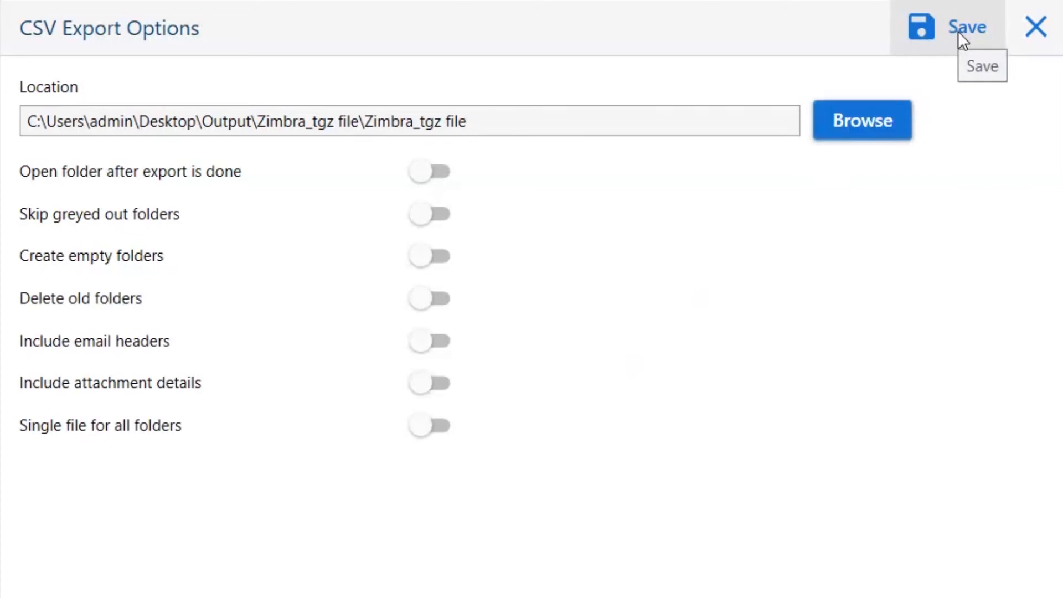
Run the CSV export, dismiss the demo limit notice, and open the Zimbra_tgz output folder.
click(963, 27)
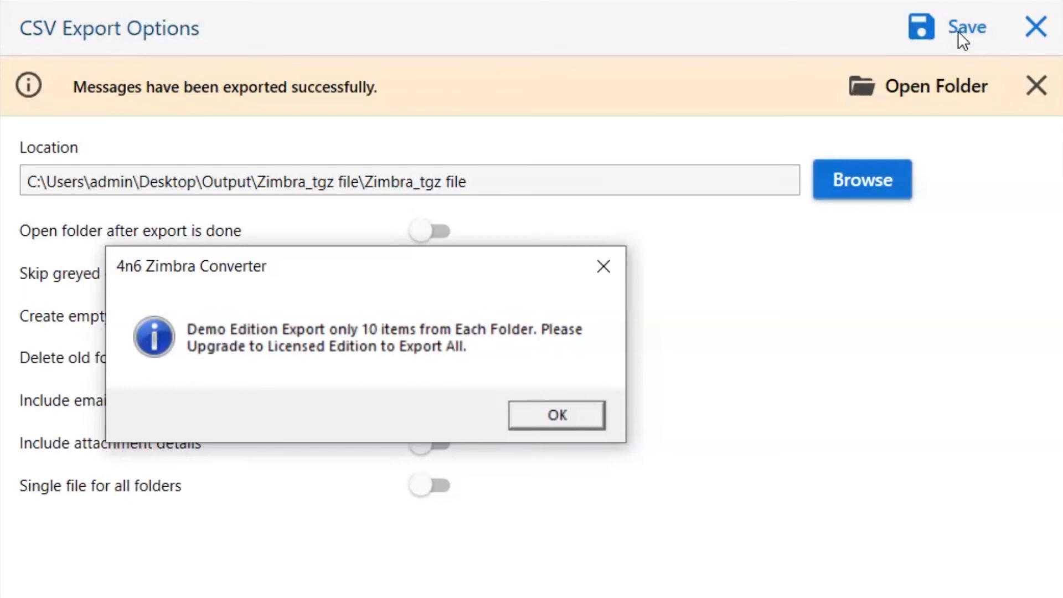
mouse_move(940, 71)
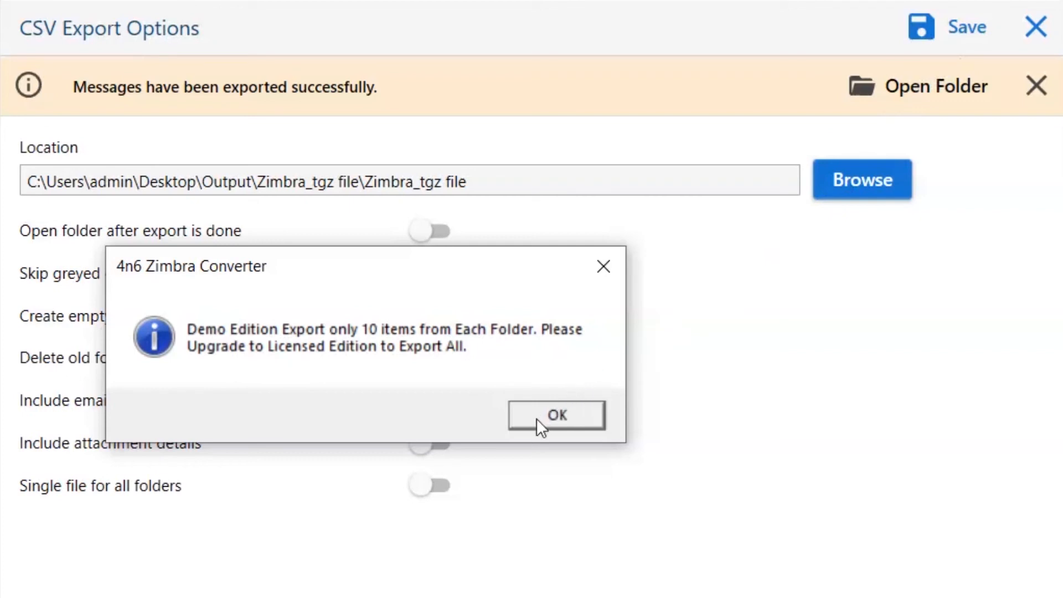
click(557, 414)
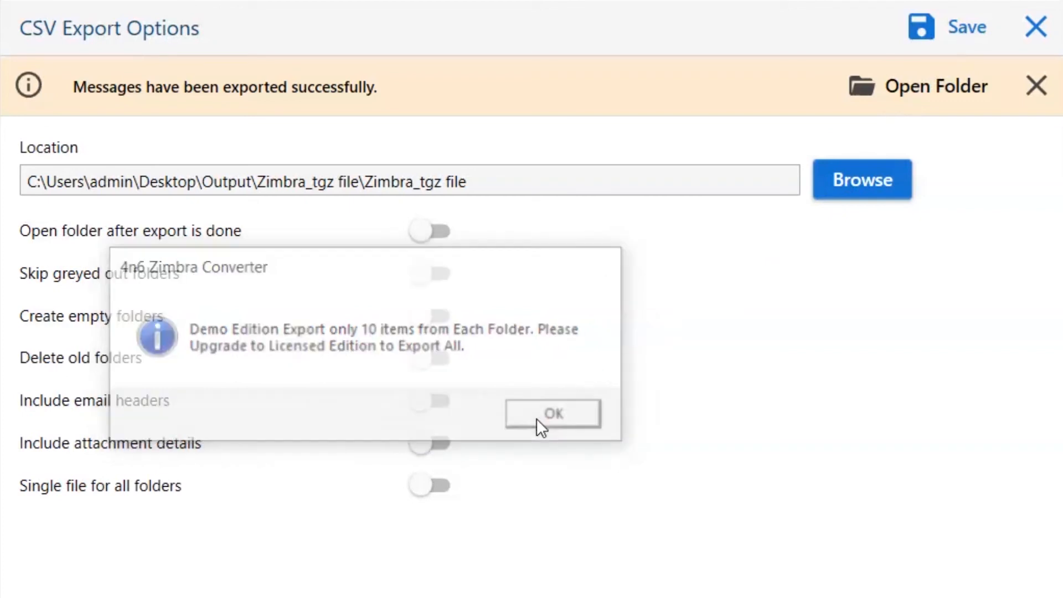
click(552, 413)
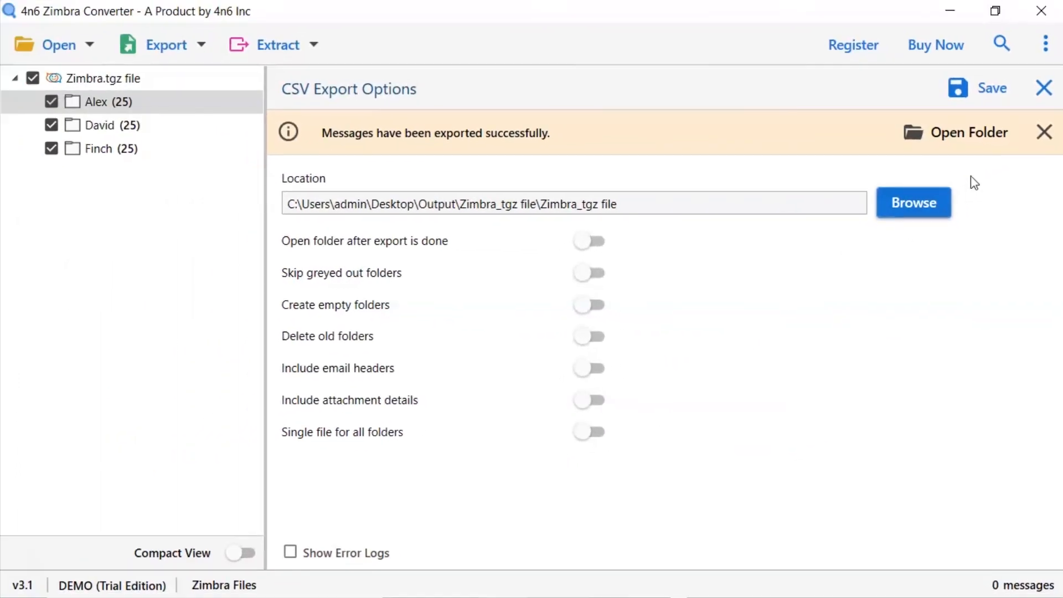
click(969, 133)
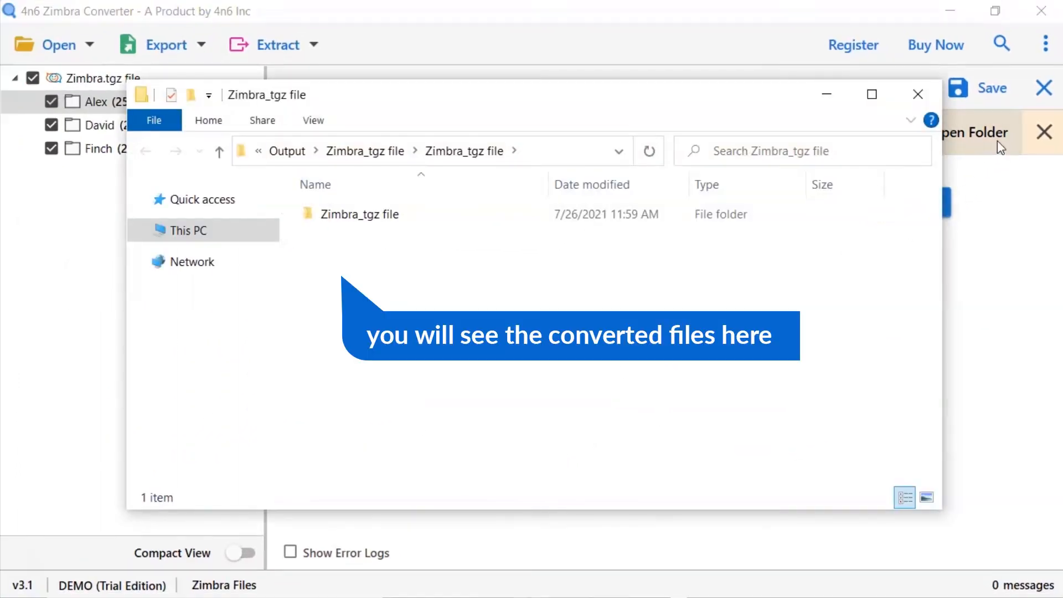
double_click(359, 214)
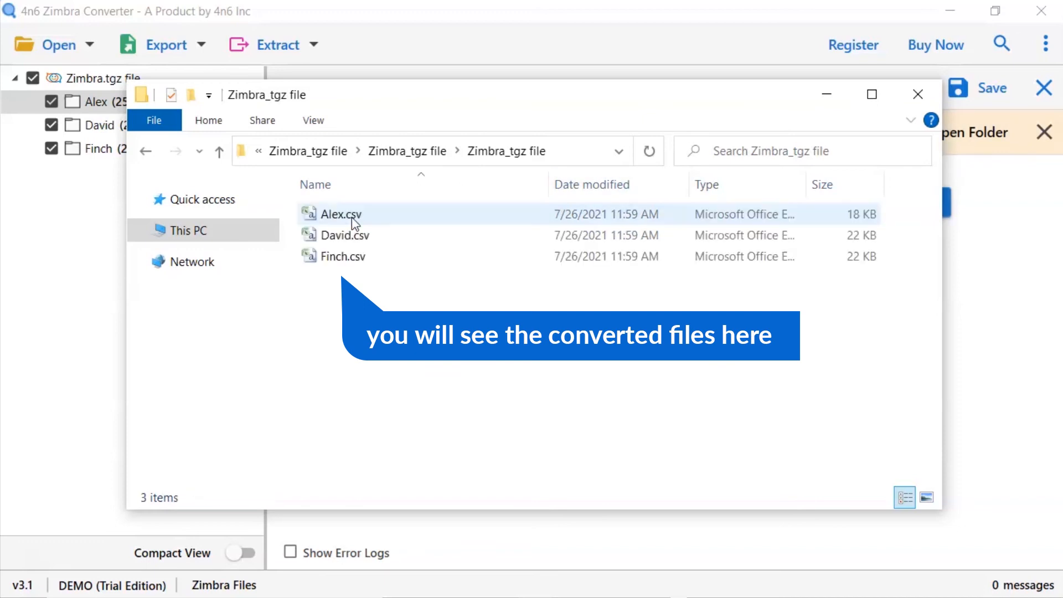